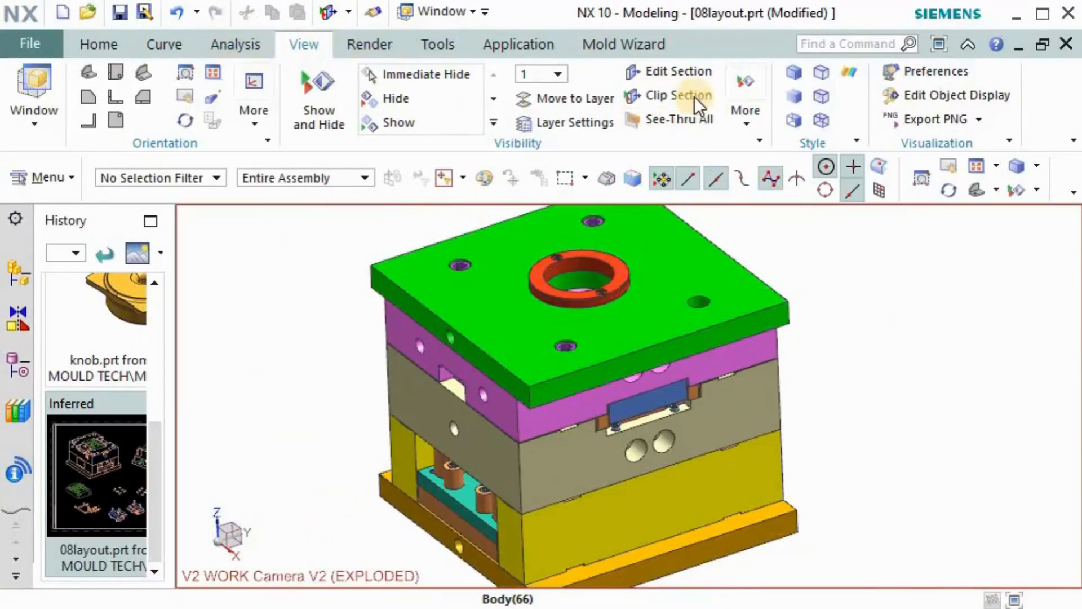
# Toggle Clip Section to view the exploded 08layout mold in section, then restore it.
pyautogui.click(677, 95)
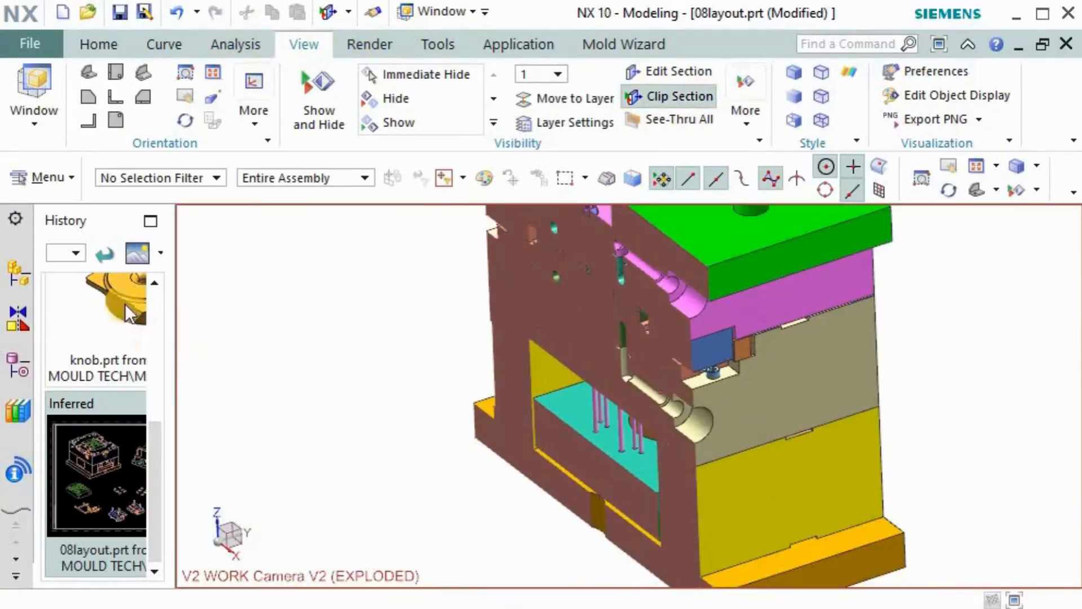
pyautogui.doubleClick(97, 324)
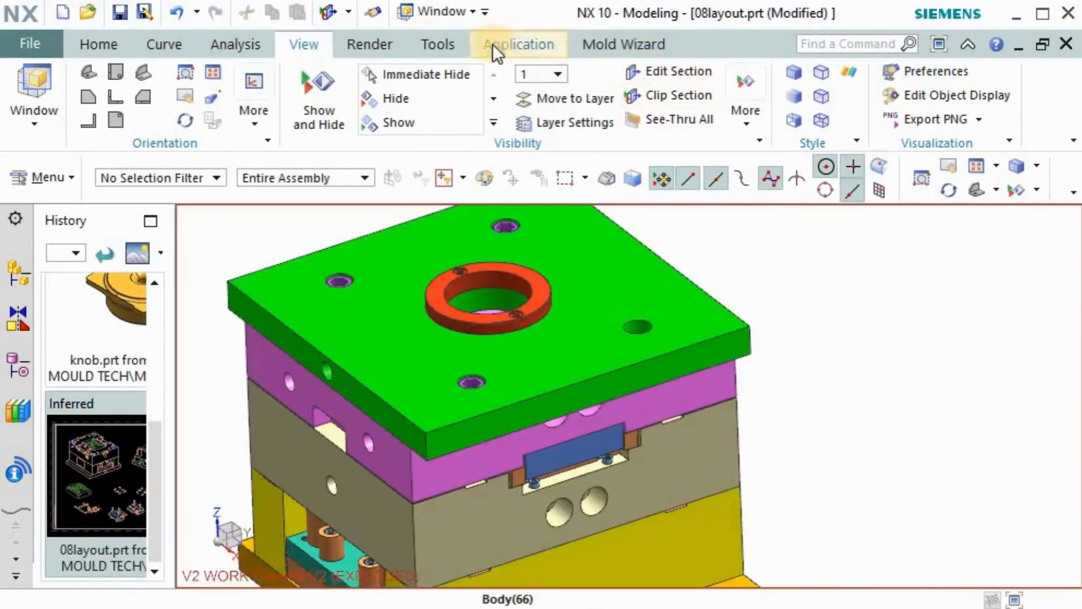
# Browse the Application and Mold Wizard tool ribbons, returning to basic modeling.
pyautogui.click(519, 44)
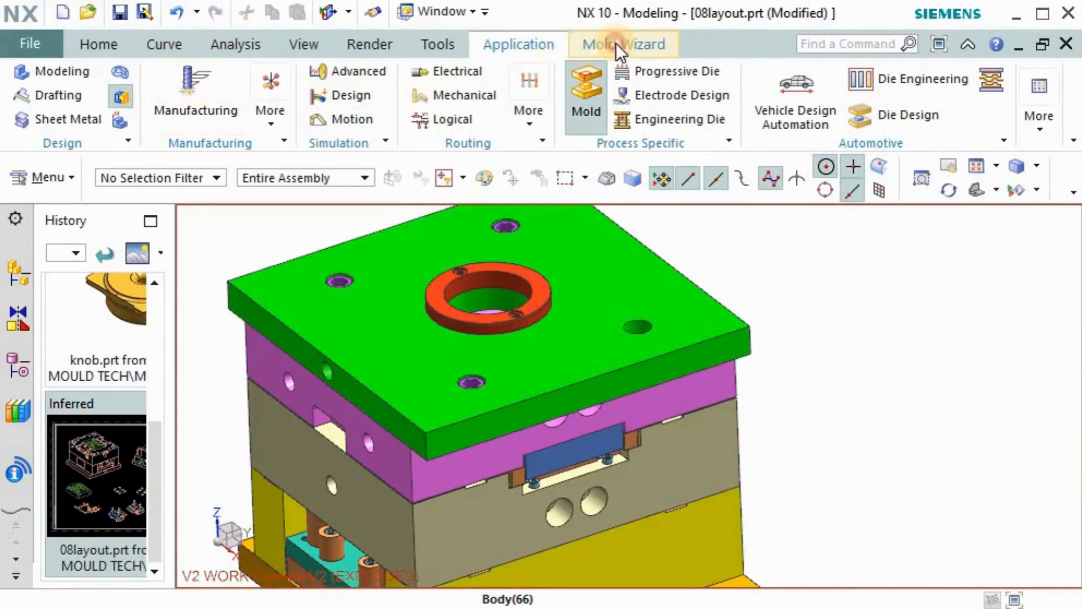
pyautogui.click(622, 44)
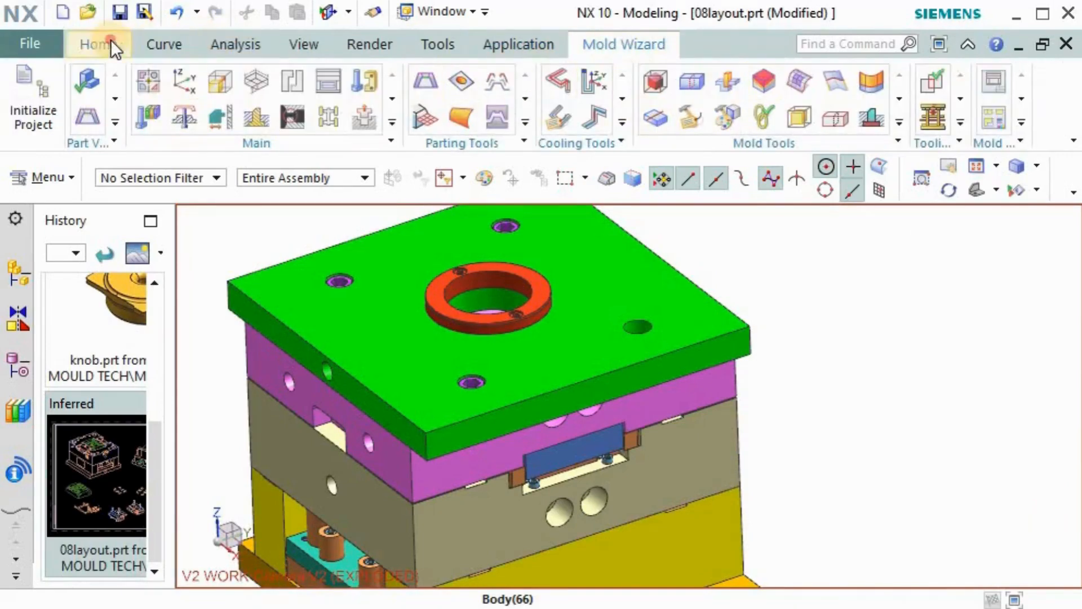
pyautogui.click(98, 44)
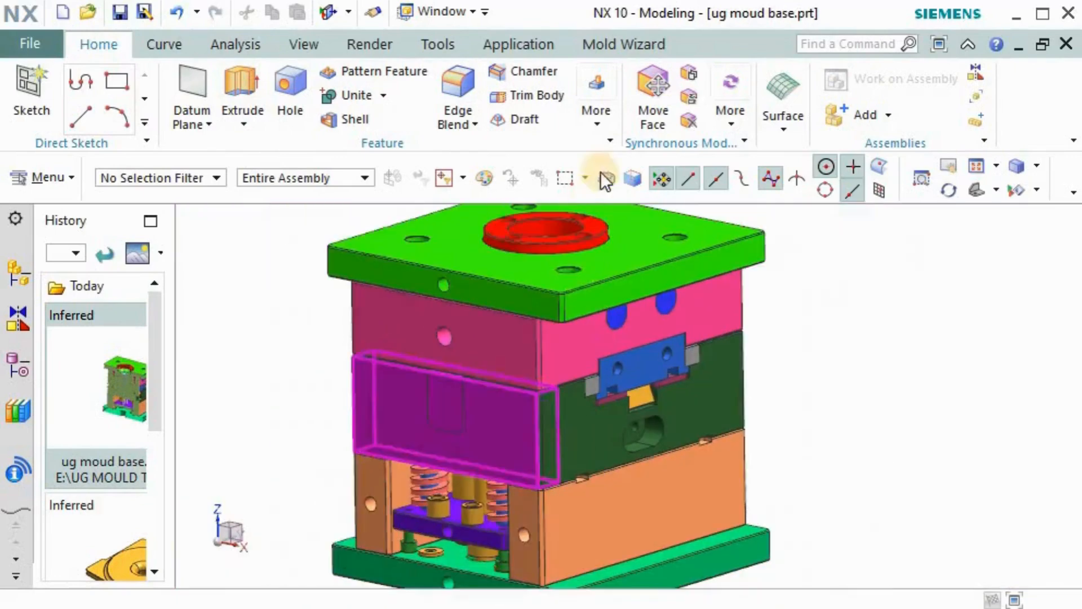
# Start Move to Layer to send a mold base part to another layer.
pyautogui.click(302, 44)
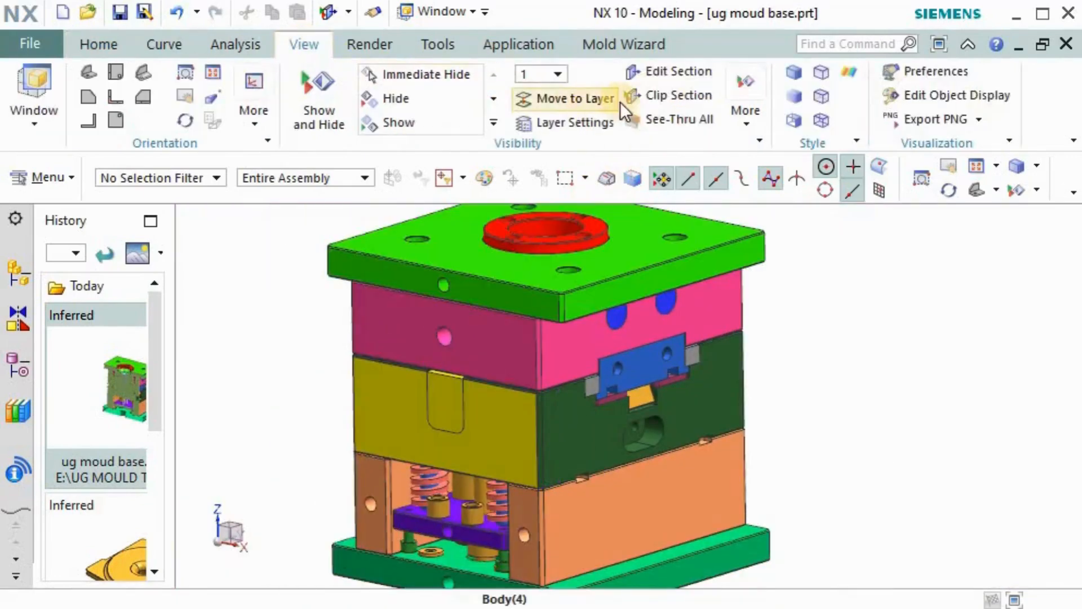
pyautogui.click(679, 95)
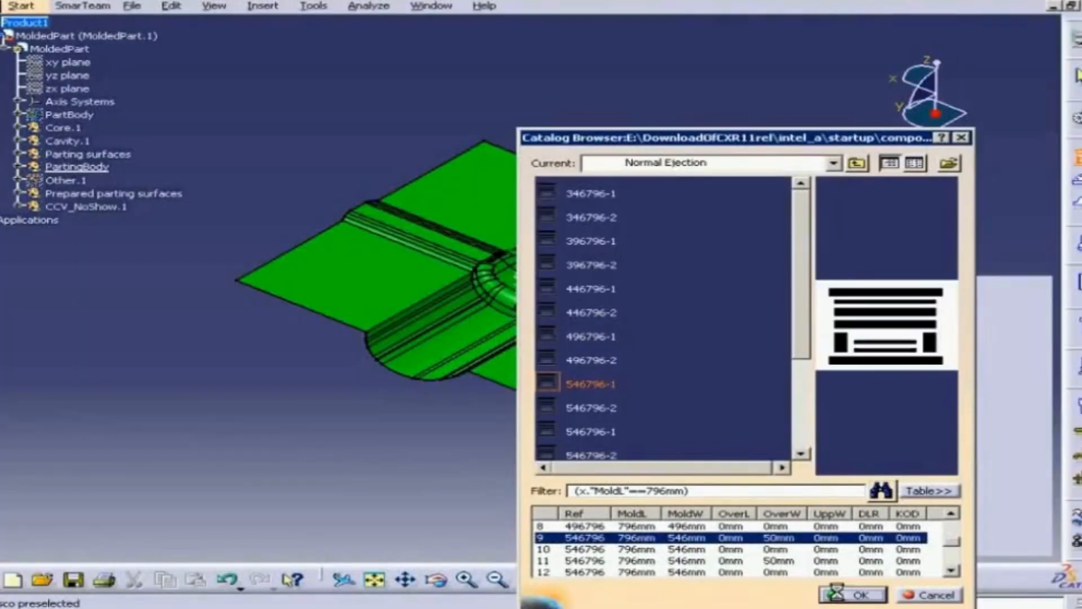
# Confirm catalog reference 546796-1 and create the new mold base with its plate settings.
pyautogui.click(852, 594)
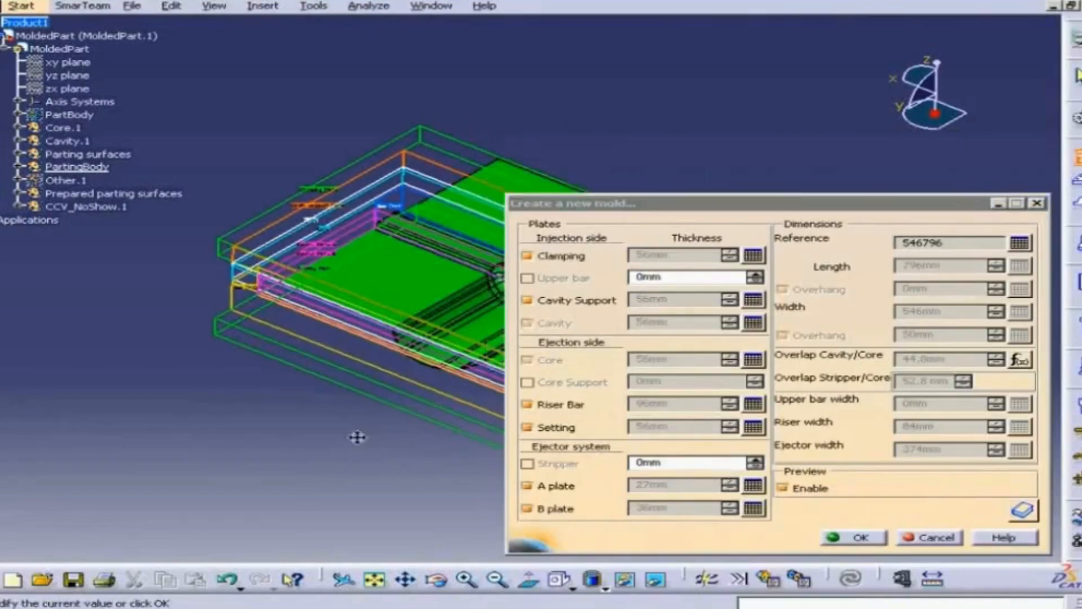
pyautogui.click(852, 537)
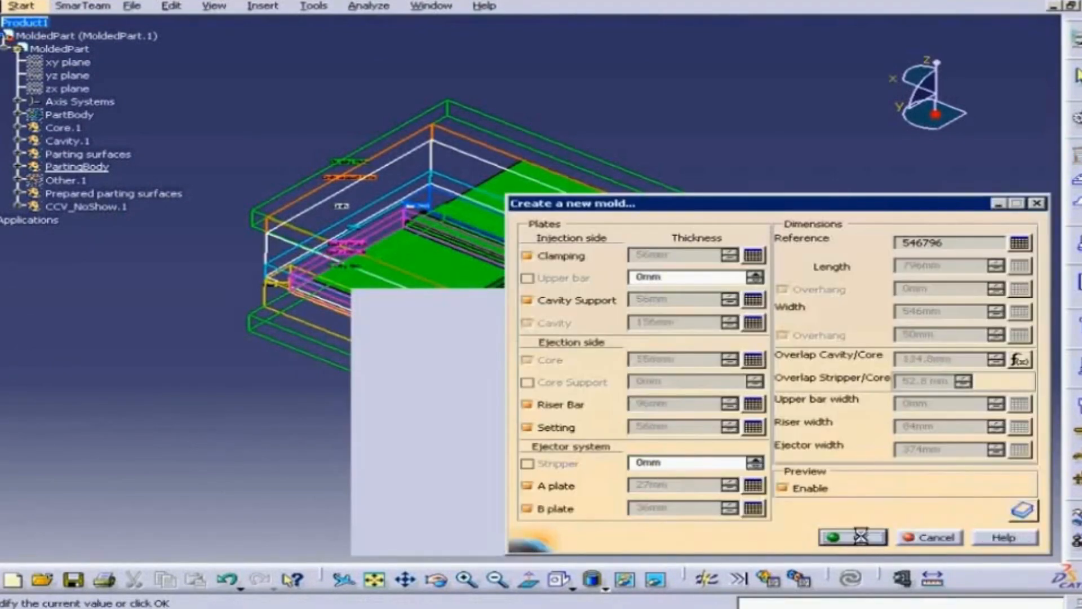
pyautogui.click(848, 538)
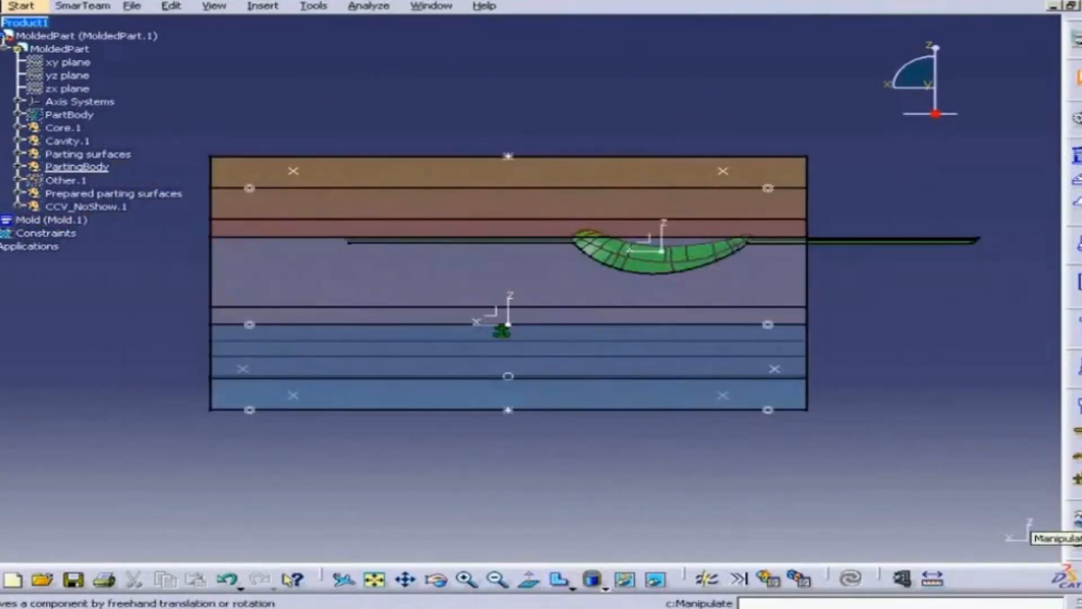
# Drag the molded part's parting surface along the Z axis with Manipulate.
pyautogui.click(404, 577)
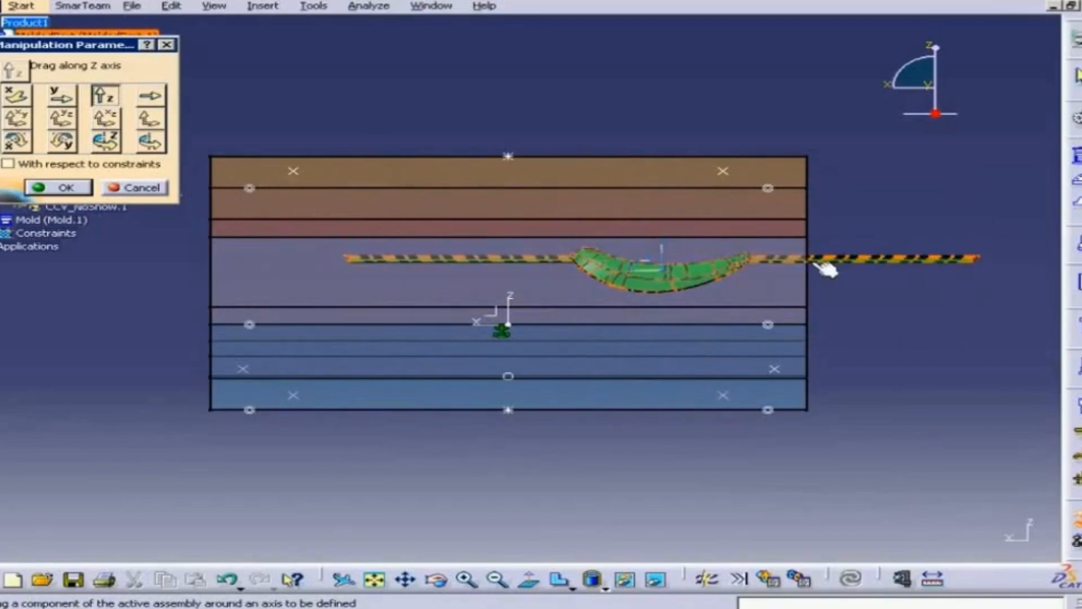
pyautogui.click(589, 578)
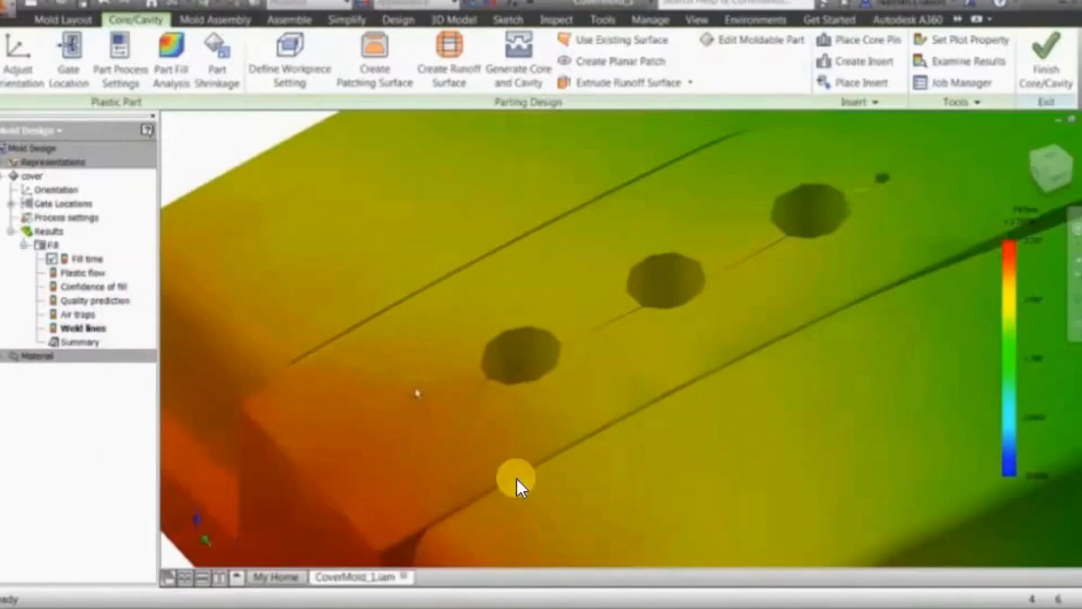
# Animate the plastic fill results, then generate the core and cavity preview for the cover.
pyautogui.click(966, 143)
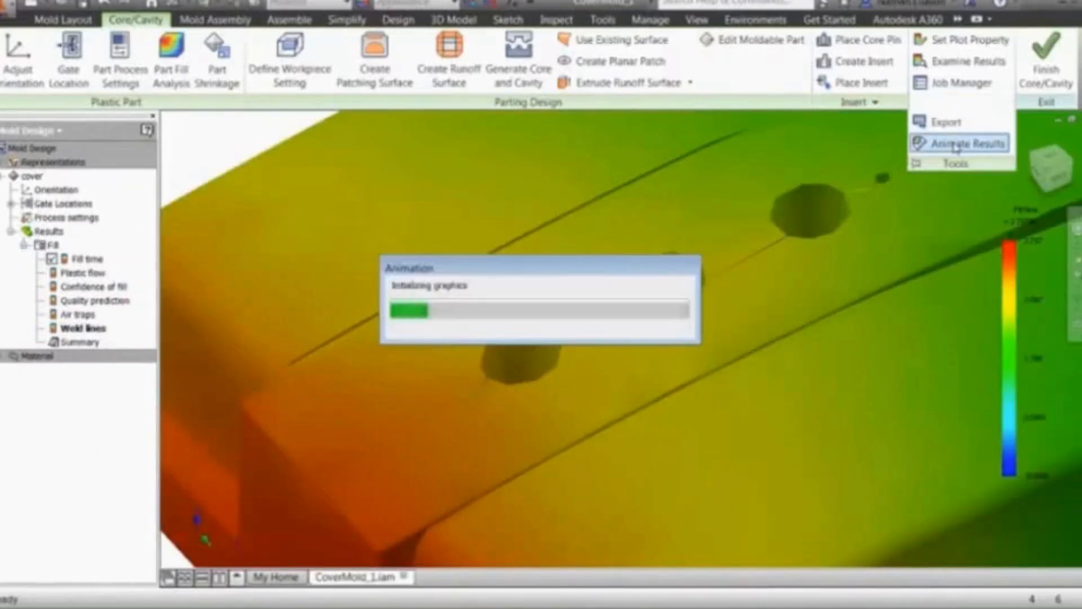
pyautogui.click(960, 143)
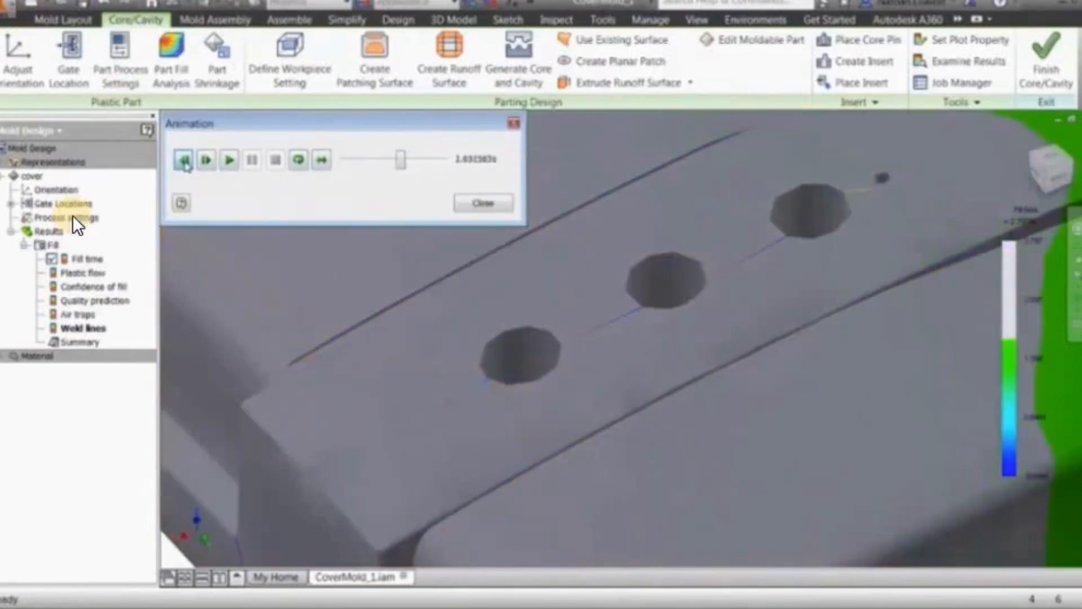
pyautogui.click(205, 159)
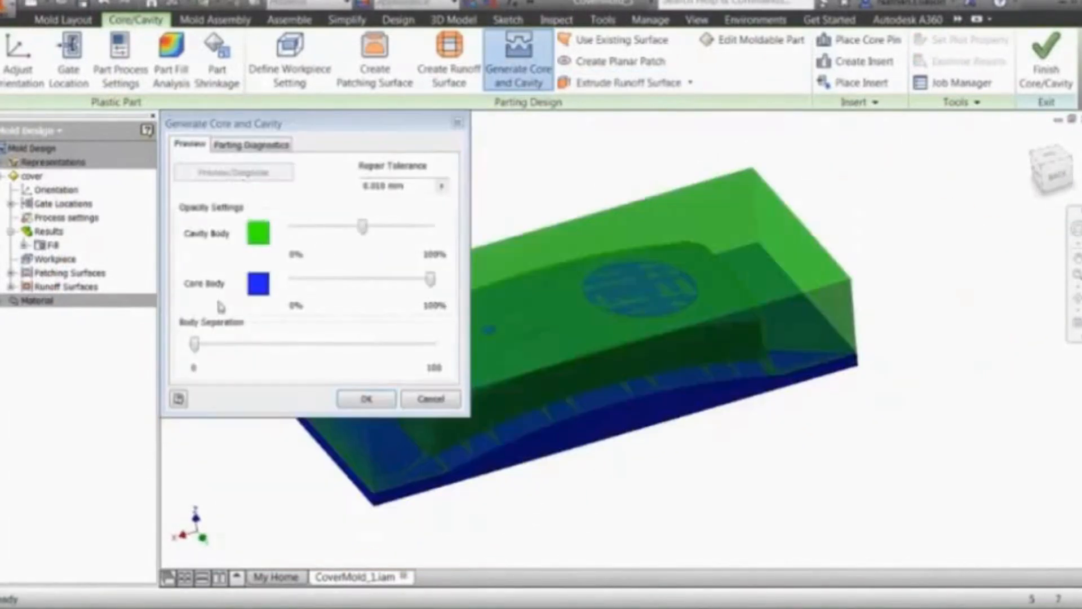
# Accept the core and cavity and confirm a four-cavity rectangular pattern of the cover.
pyautogui.click(366, 398)
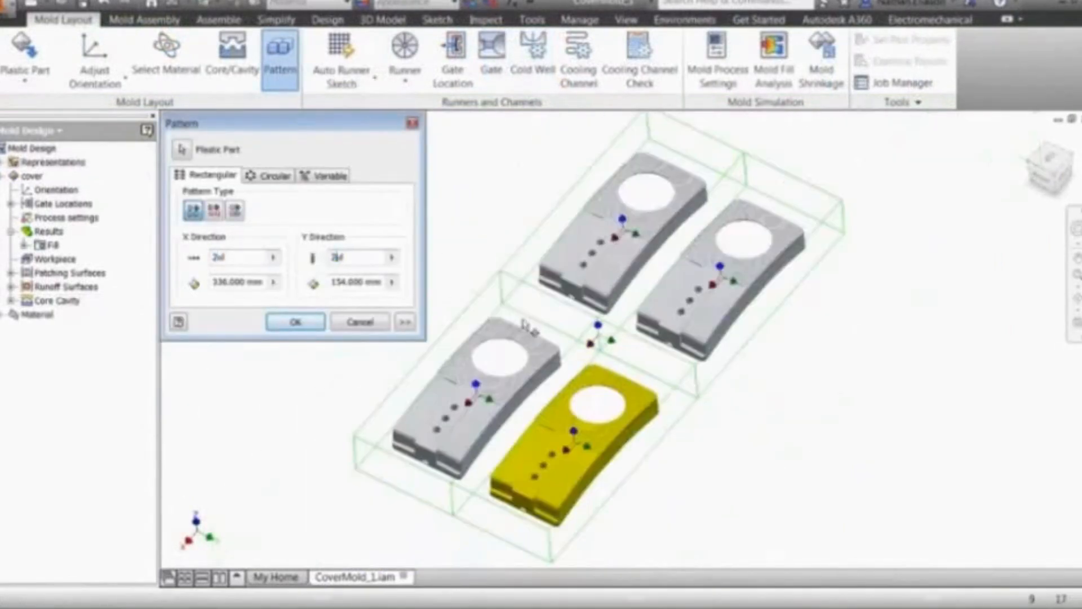
pyautogui.click(294, 321)
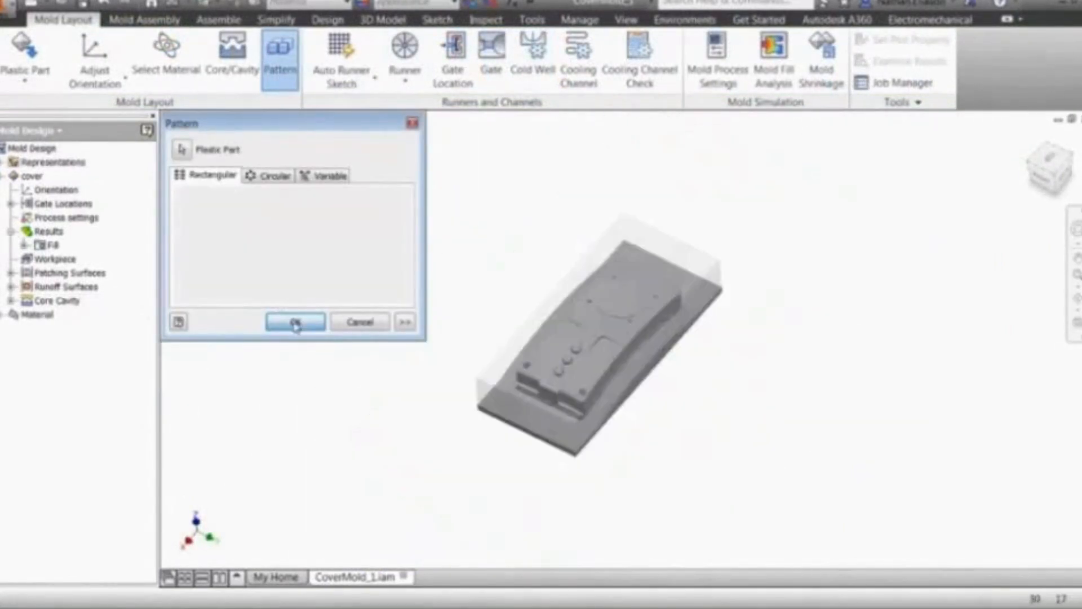
pyautogui.click(294, 322)
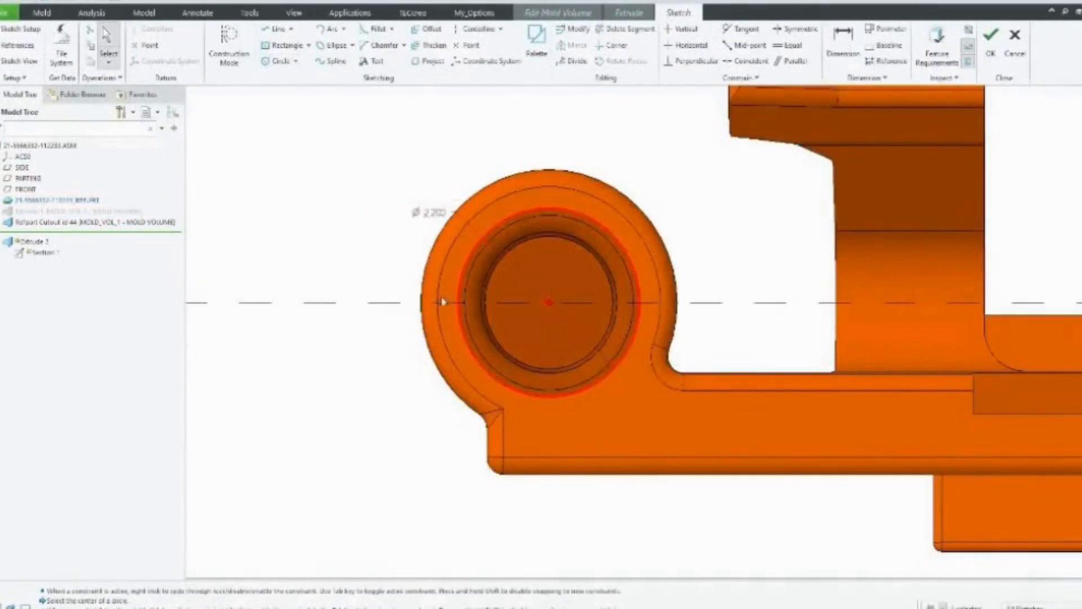
# Sketch a circle around the round boss and finish it as an extruded cylindrical mold volume.
pyautogui.click(991, 36)
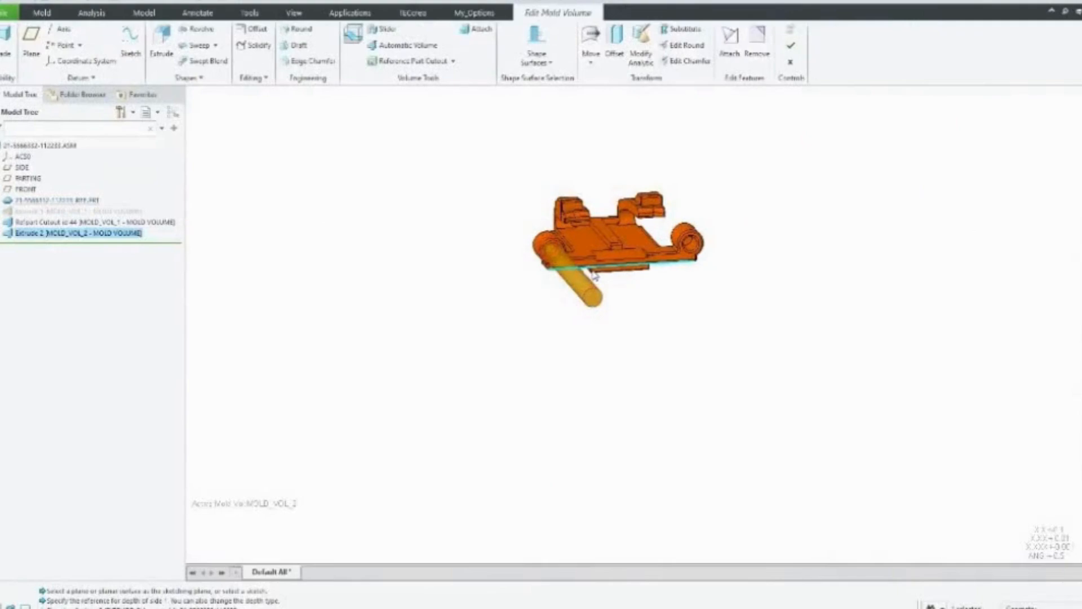
pyautogui.click(474, 12)
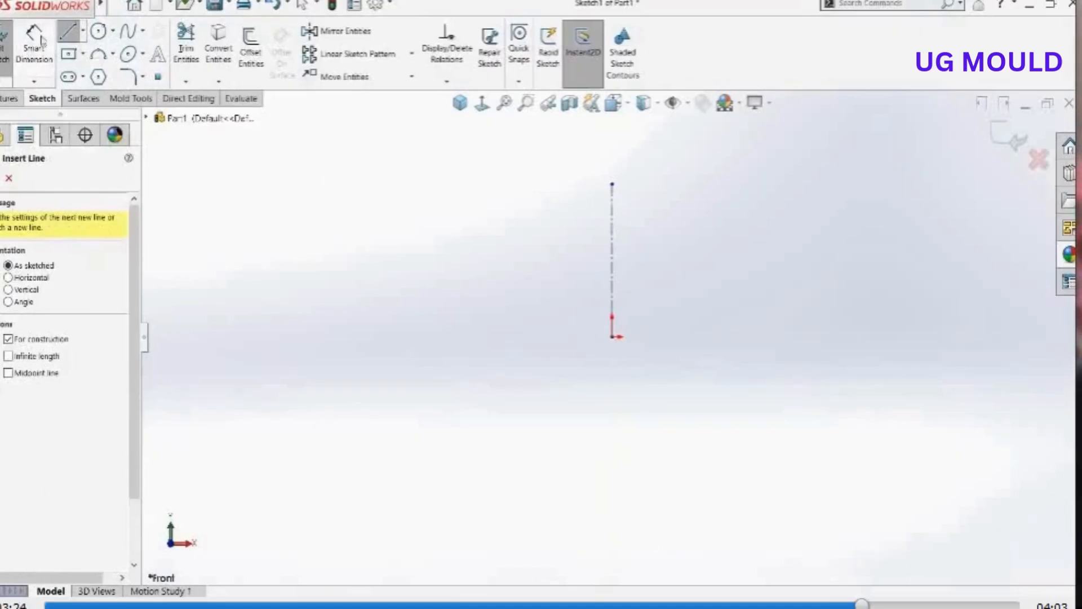
# Draw a horizontal profile line from the origin and dimension its width 125 mm.
pyautogui.moveTo(610, 336); pyautogui.dragTo(735, 333)
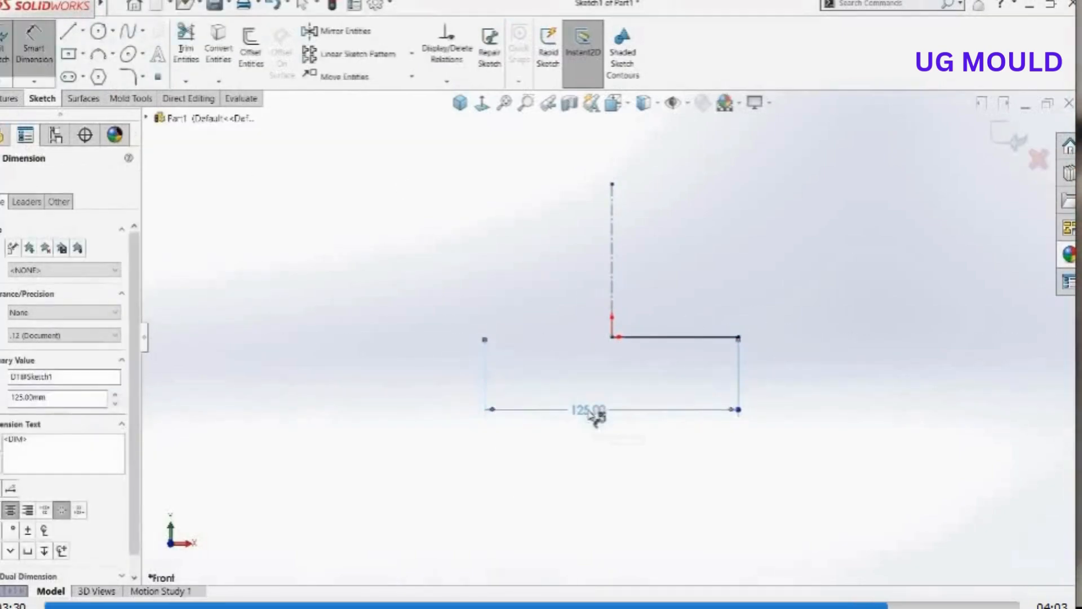
pyautogui.click(100, 53)
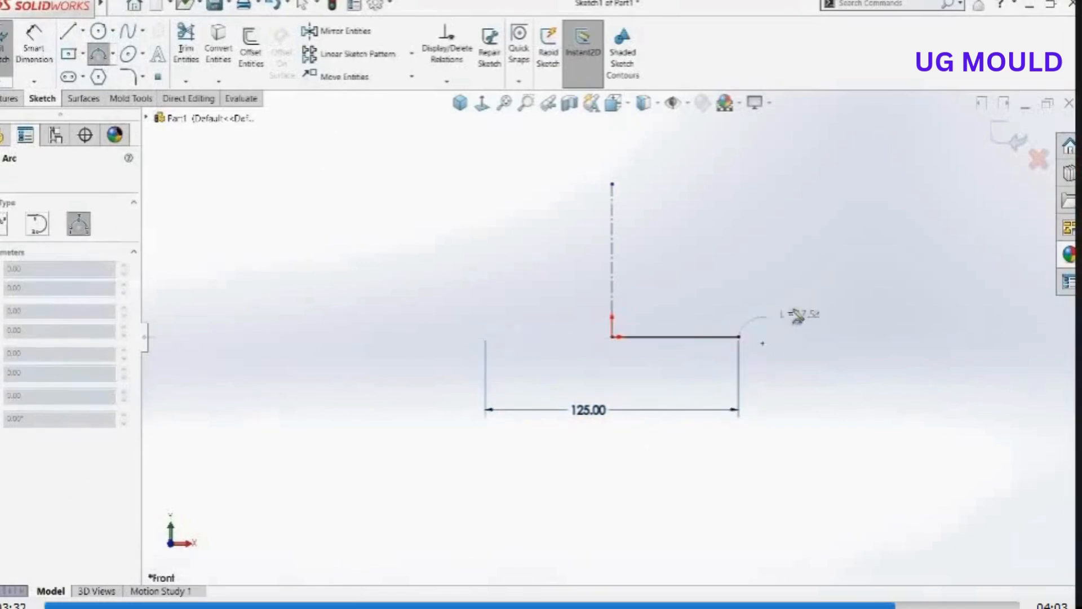